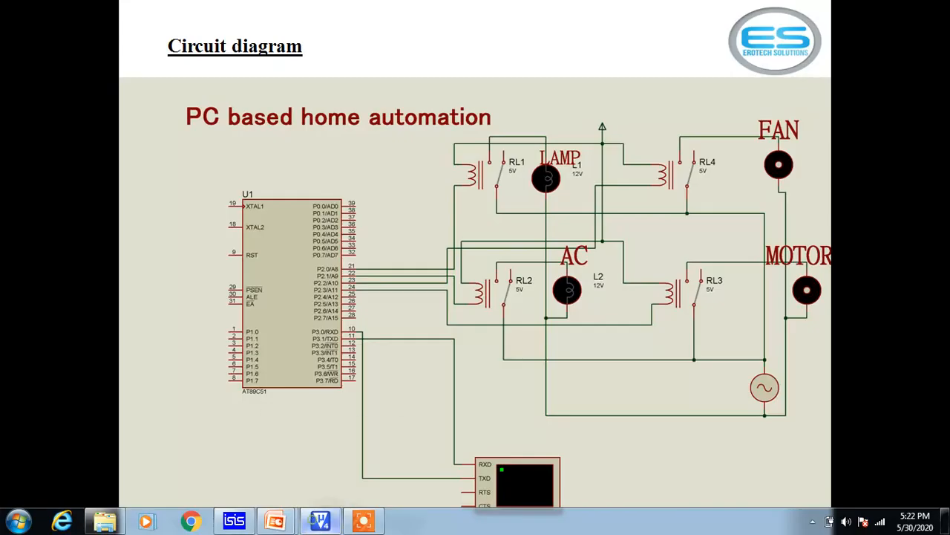
Show the home automation code in Keil and highlight the relay sbit lines and main()
left_click(320, 520)
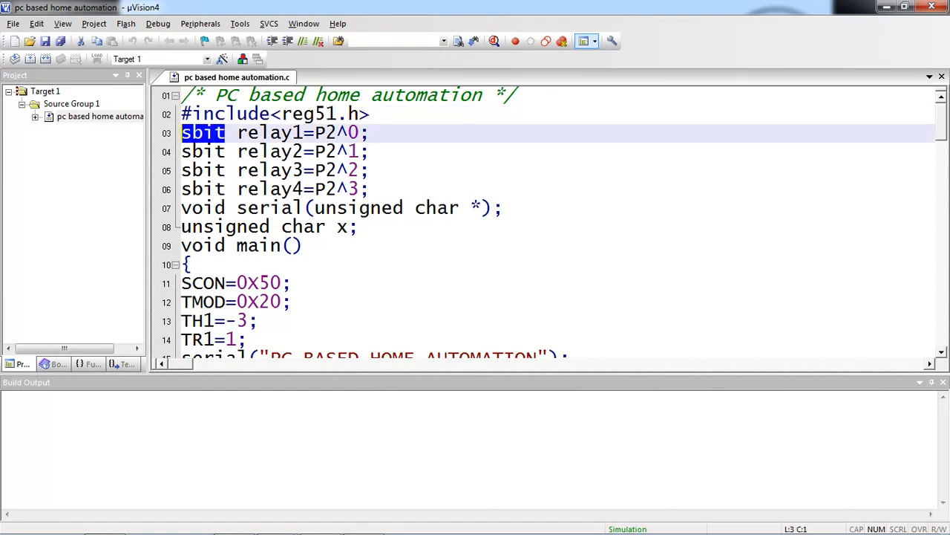
left_click(369, 189)
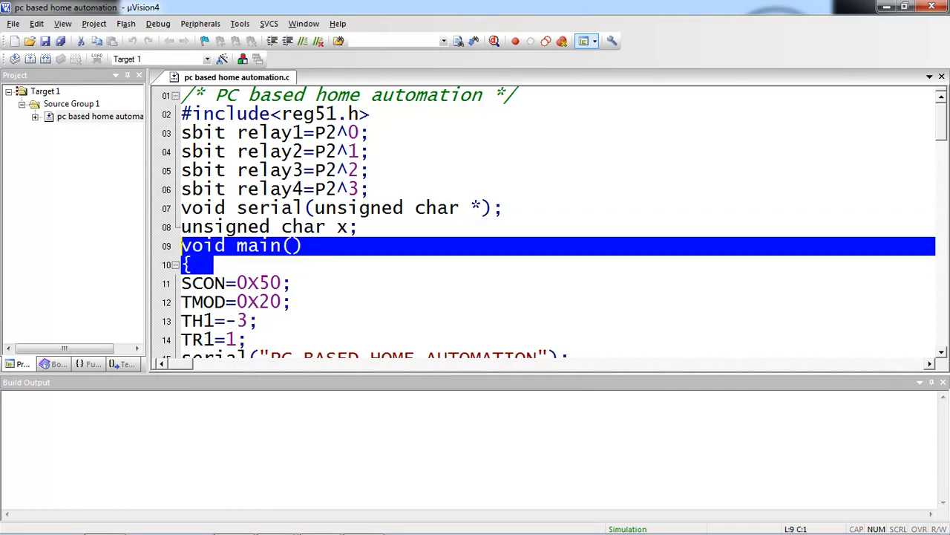
Scroll to lines 13–26 showing the SCON, TMOD, TH1, TR1 setup and the while(1) loop
scroll("down", 3)
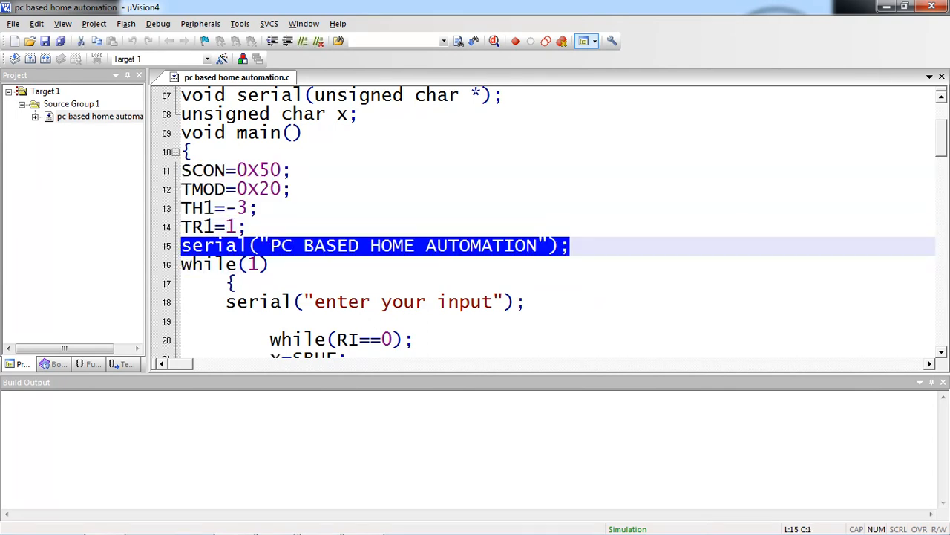
scroll("down", 3)
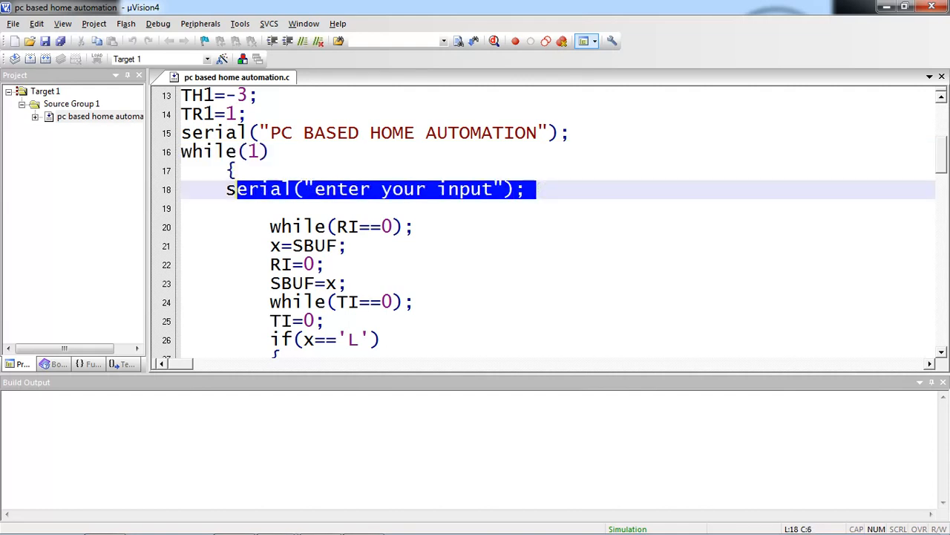
Highlight the input prompt, the while(RI==0) wait, and the SBUF echo lines
left_click(227, 188)
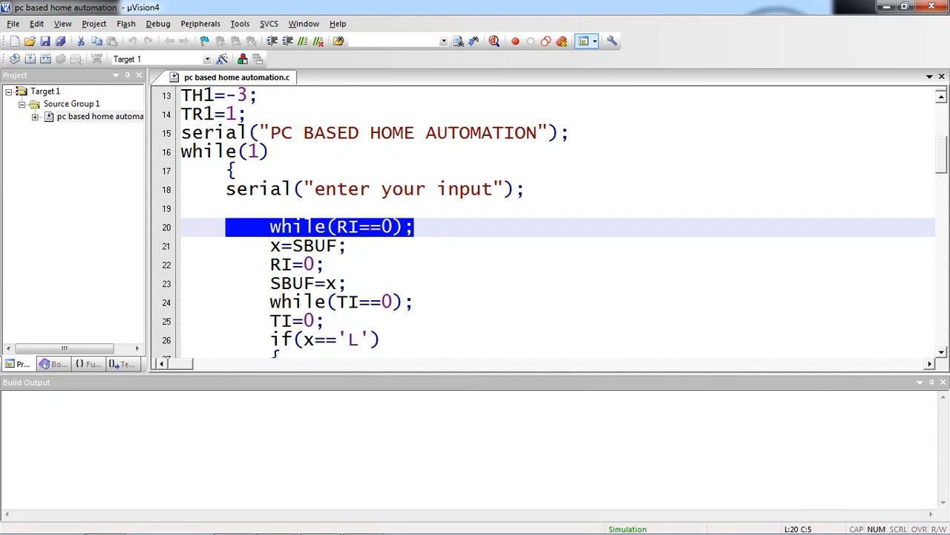
double_click(314, 246)
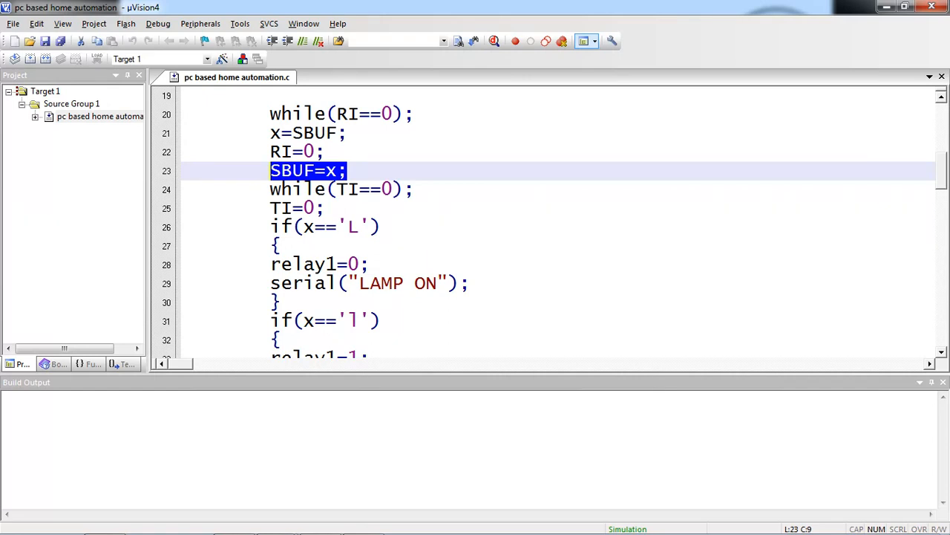
left_click_drag(270, 171, 323, 207)
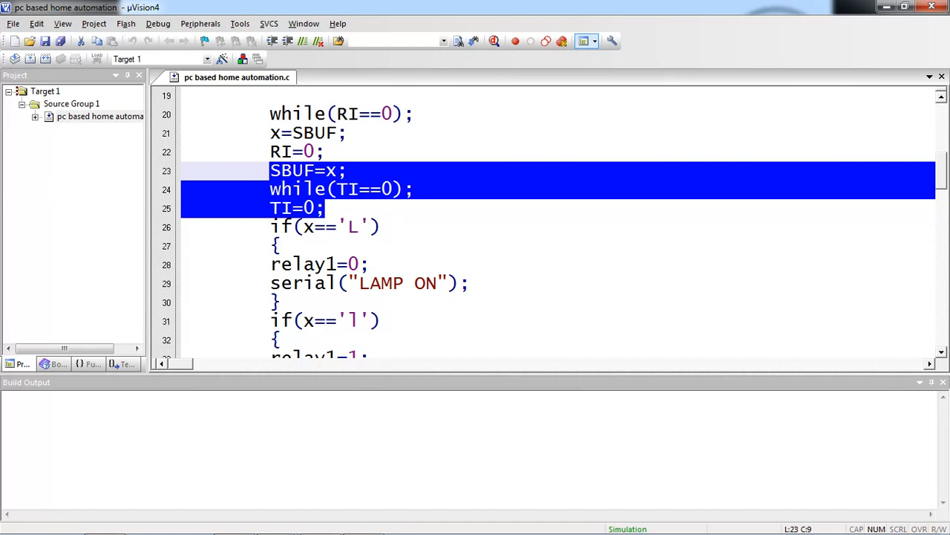
left_click(414, 188)
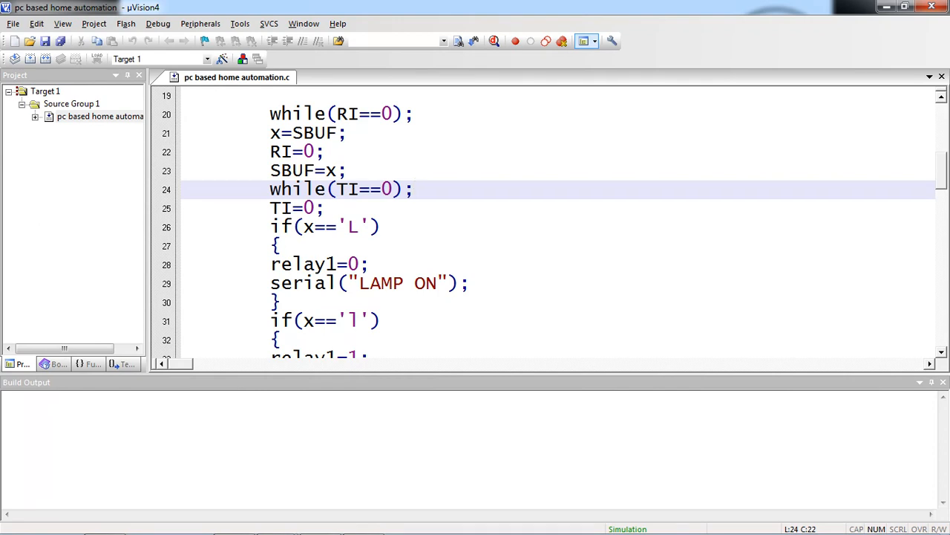
left_click(326, 207)
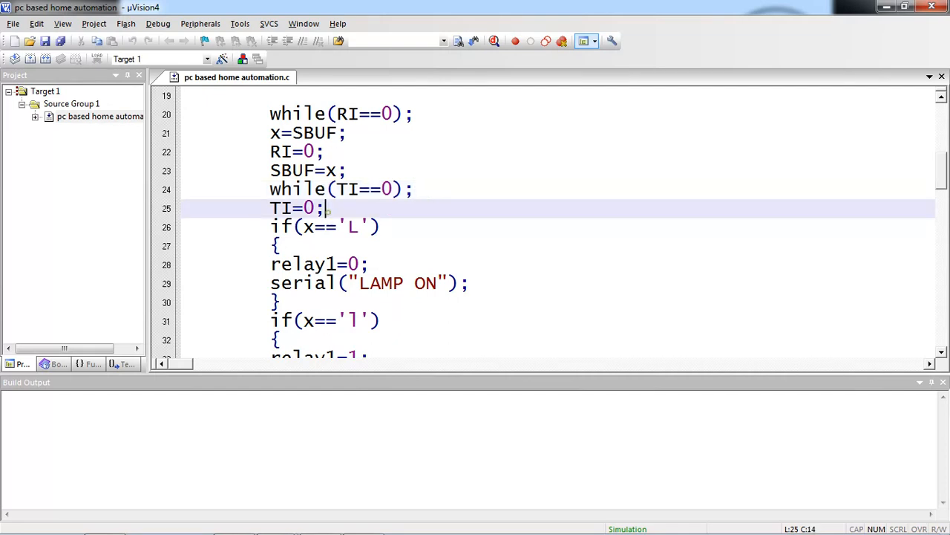
Highlight relay1=0, then scroll to lines 31–44 covering LAMP OFF and the 'A' check
double_click(295, 207)
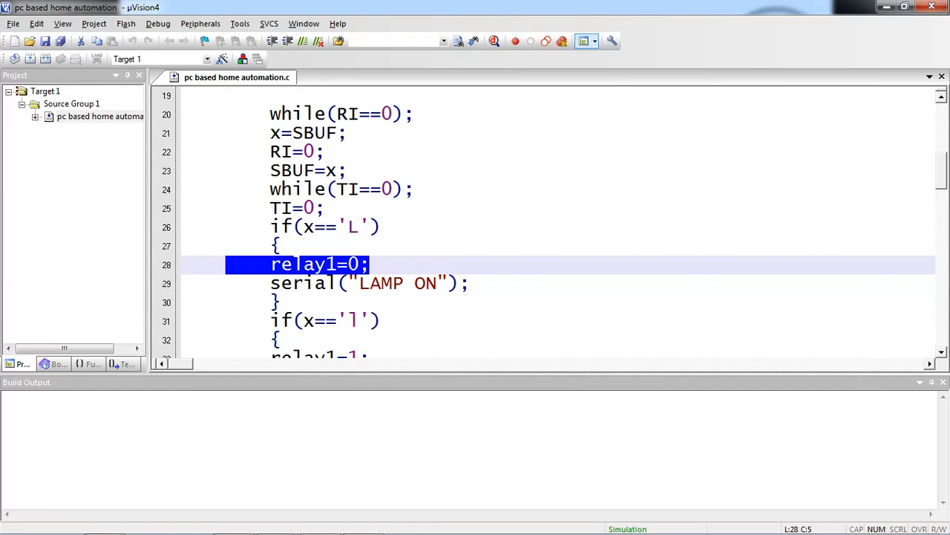
scroll("down", 3)
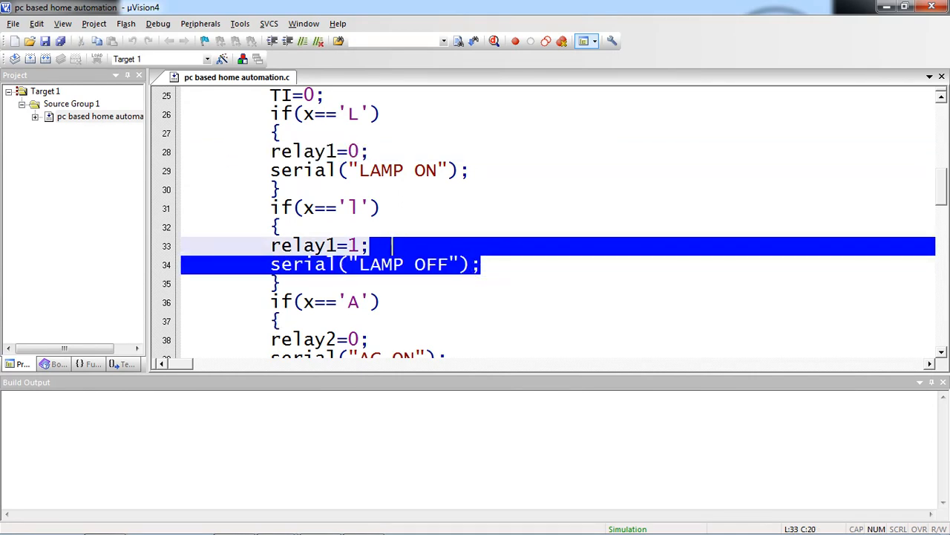
scroll("down", 3)
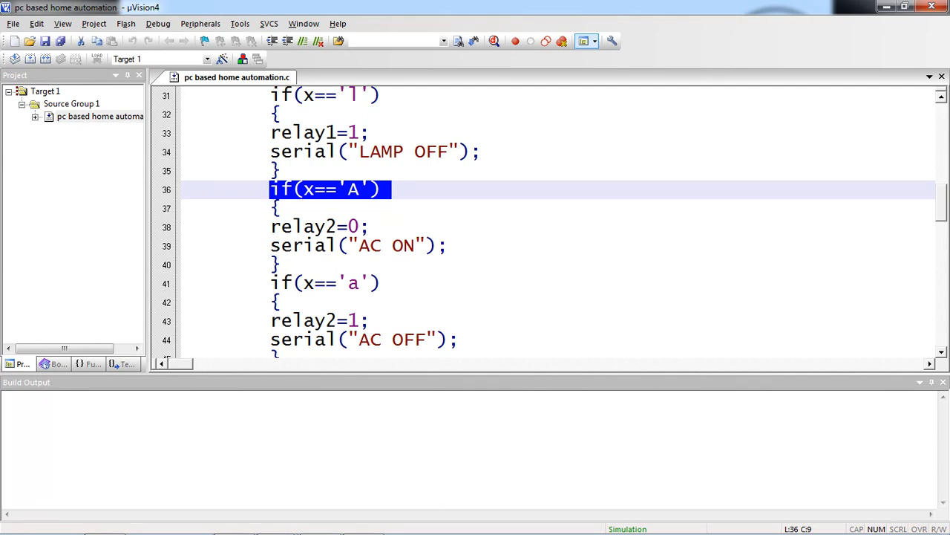
scroll("down", 3)
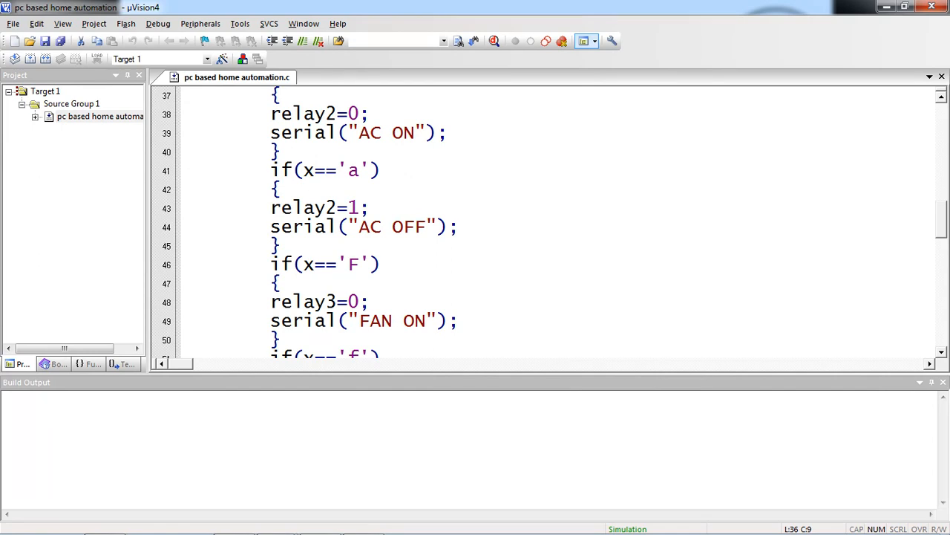
scroll("down", 3)
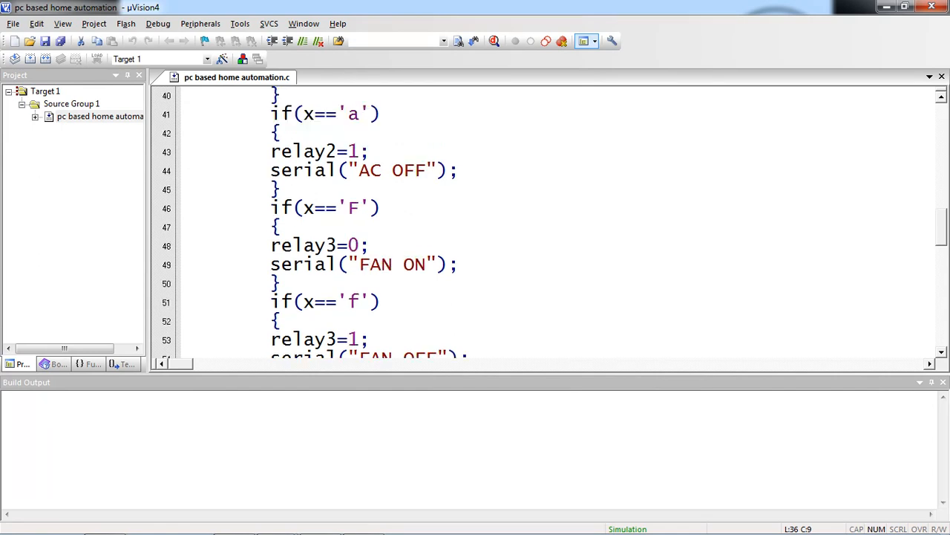
scroll("down", 3)
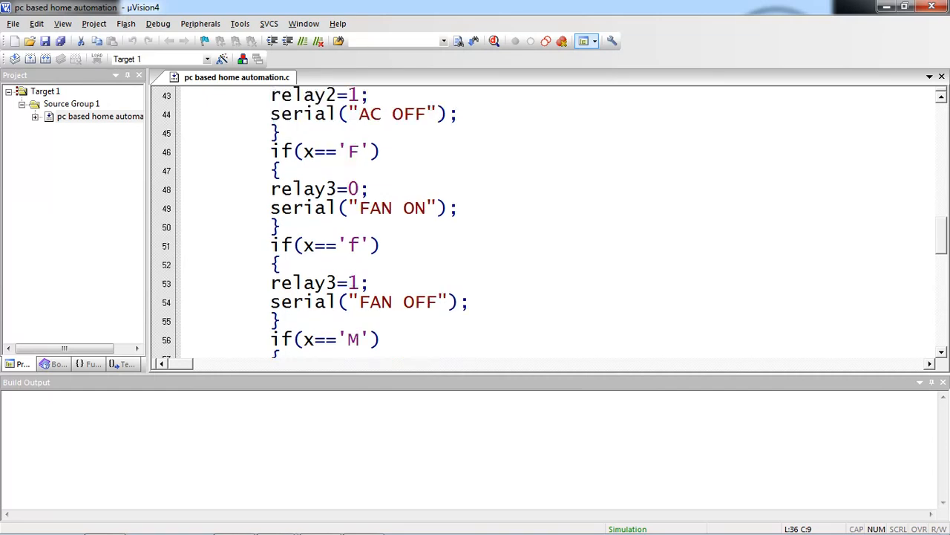
scroll("down", 3)
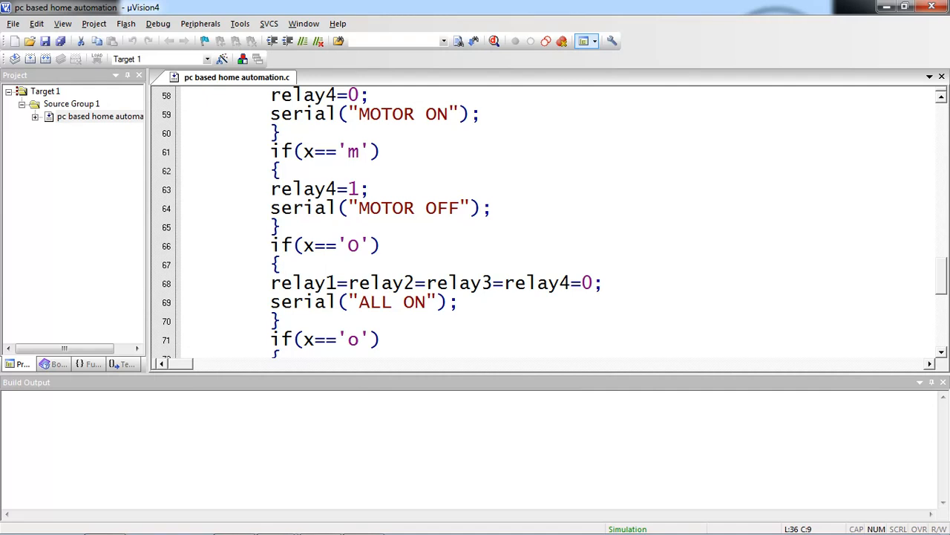
scroll("down", 3)
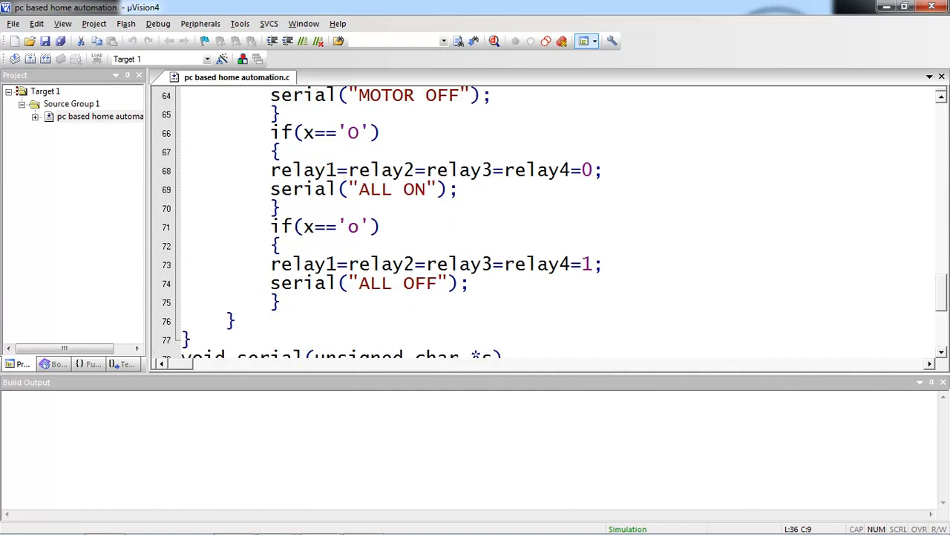
scroll("down", 3)
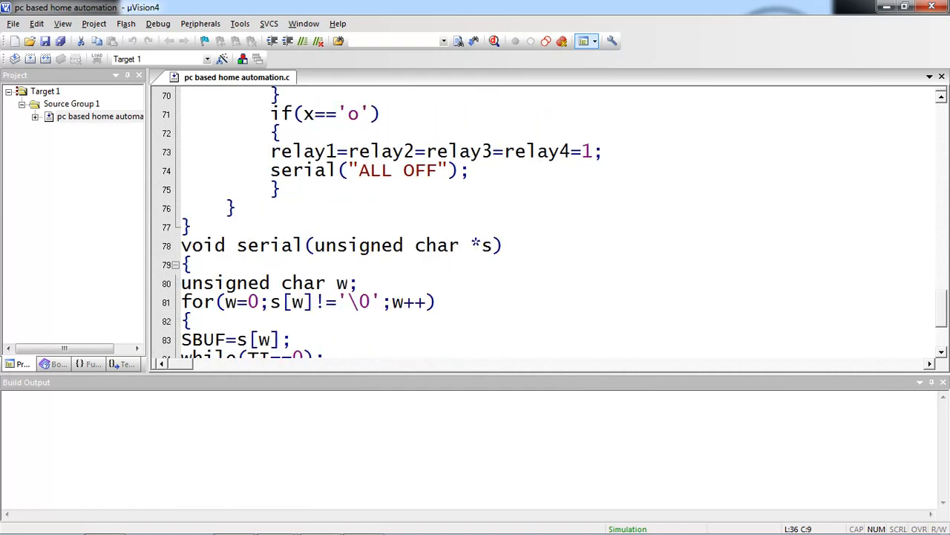
scroll("down", 3)
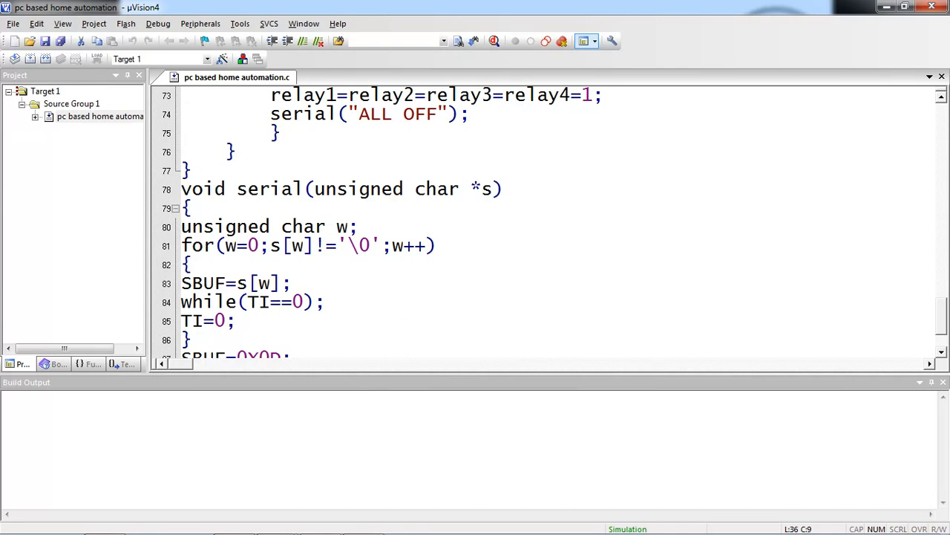
double_click(399, 114)
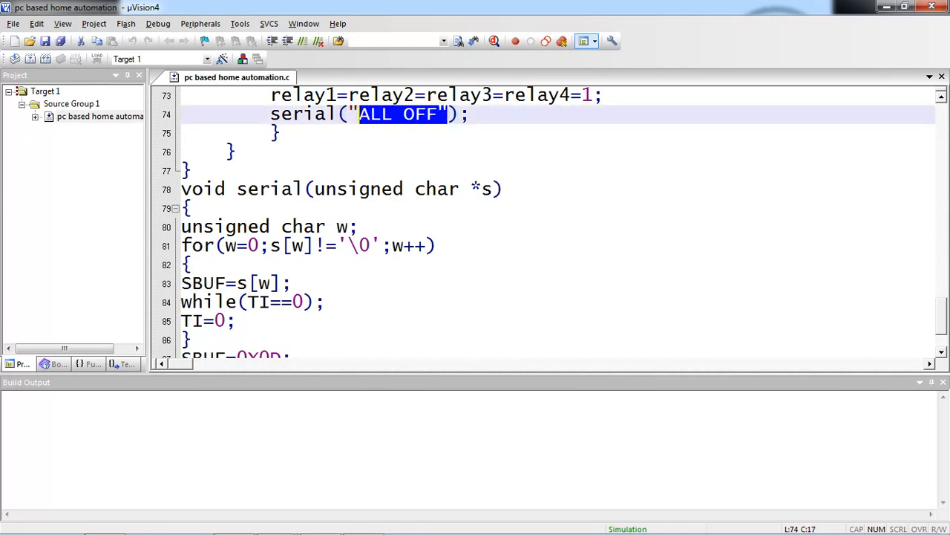
scroll("down", 3)
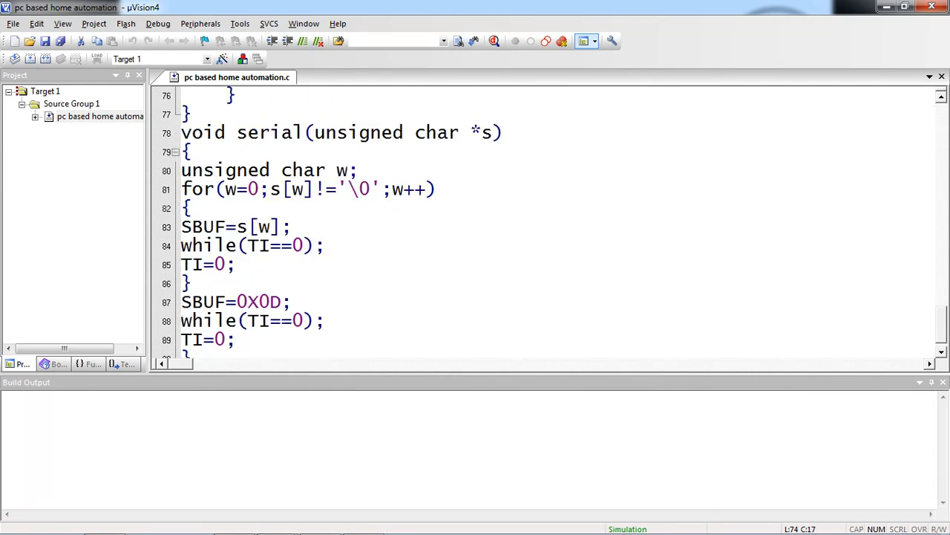
left_click(215, 208)
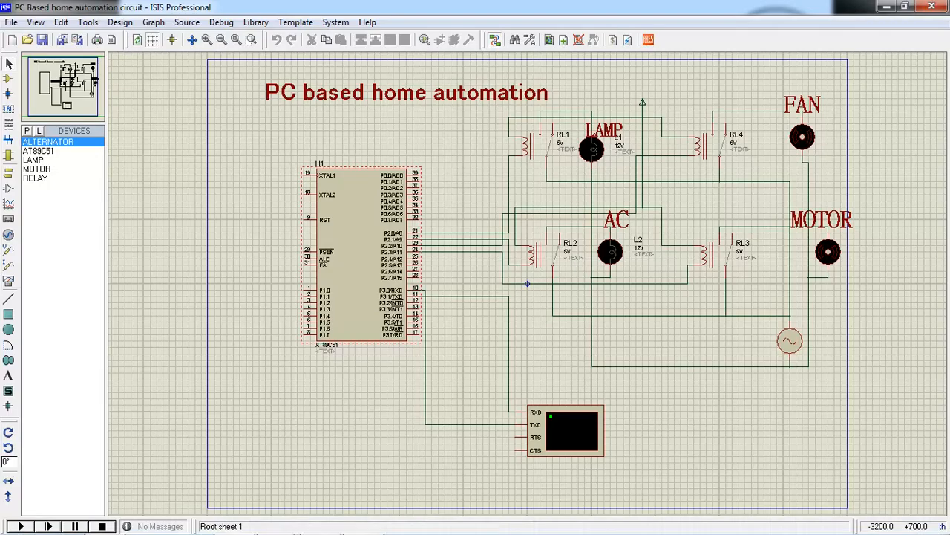
Select the AT89C51 (U1) and open its Edit Component dialog
left_click(594, 149)
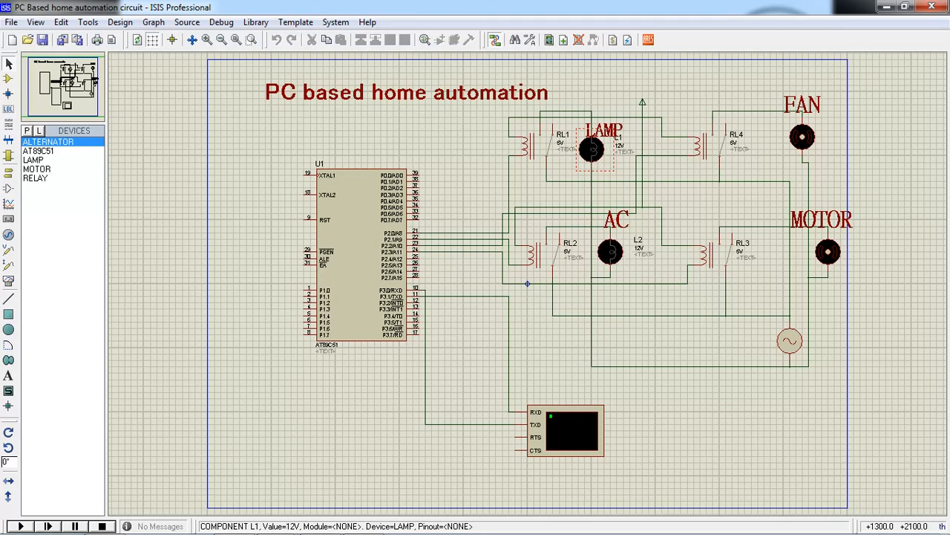
left_click(360, 256)
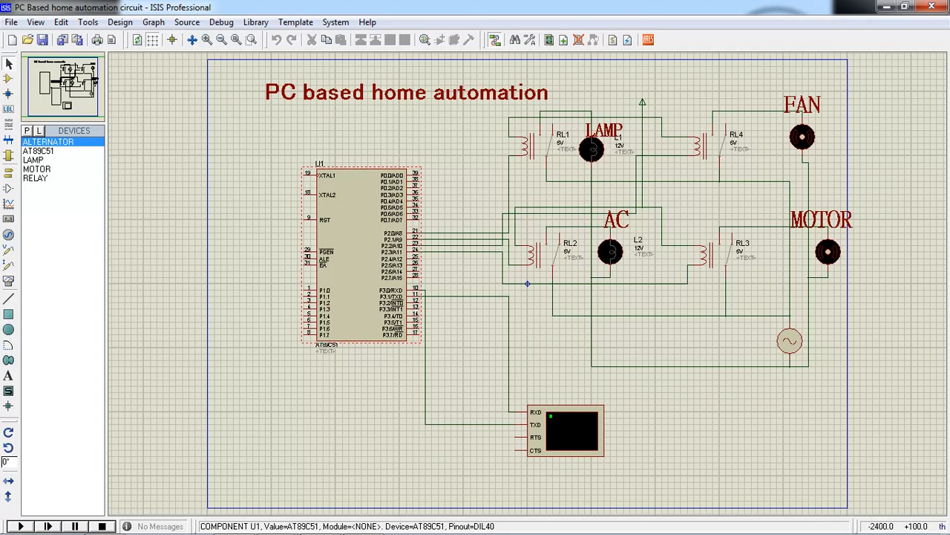
double_click(363, 252)
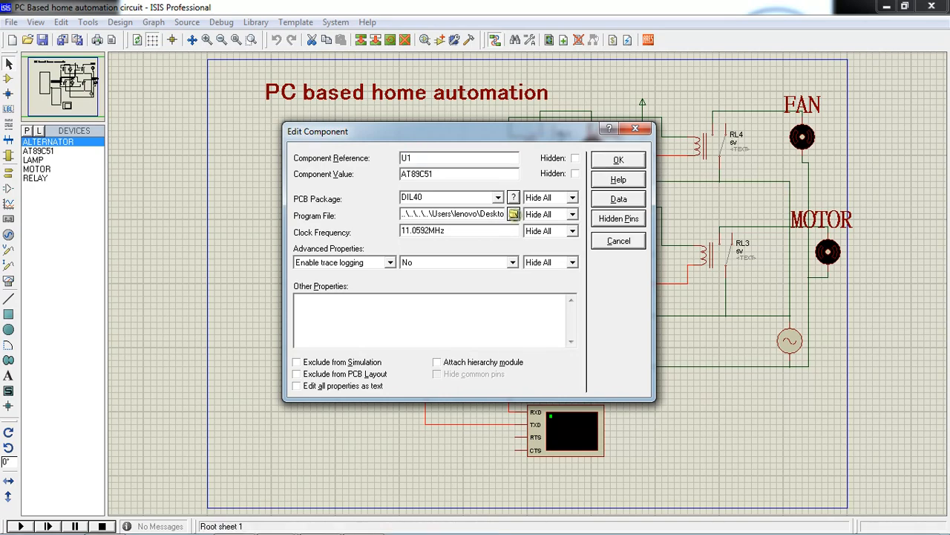
Set the Program File to pc based home automation.hex, then run the simulation
left_click(514, 214)
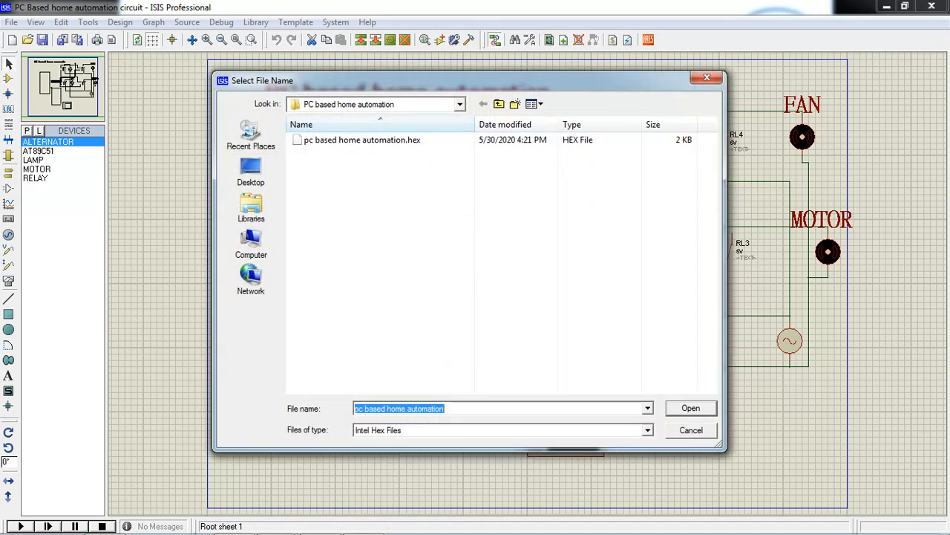
left_click(362, 140)
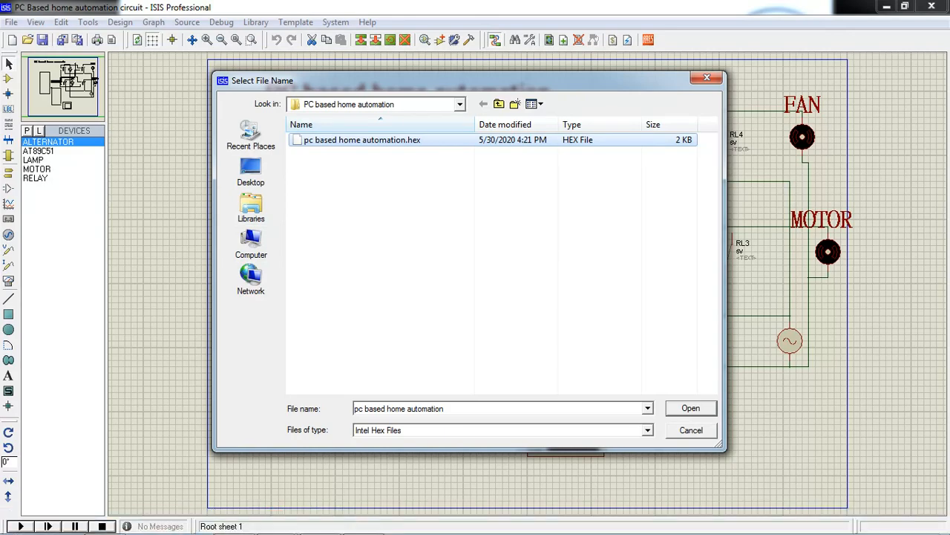
left_click(690, 408)
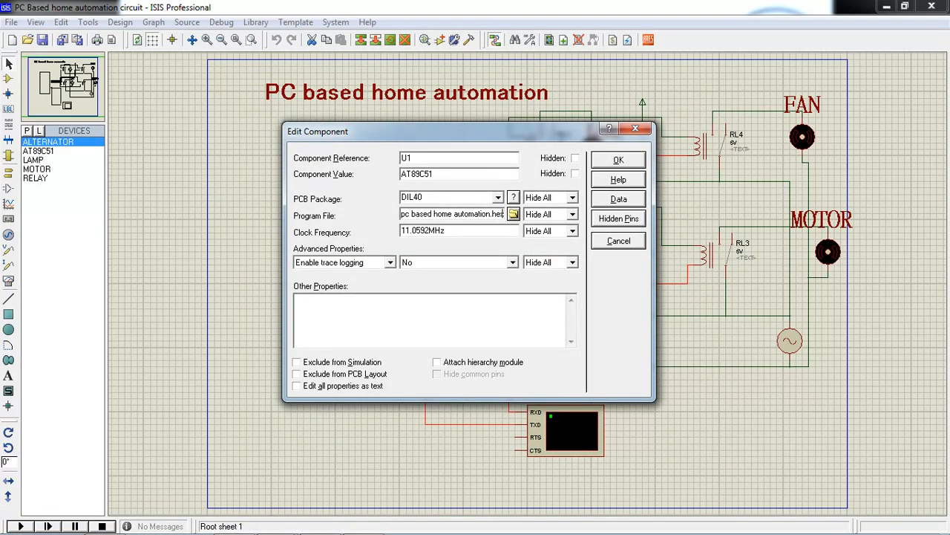
left_click(619, 159)
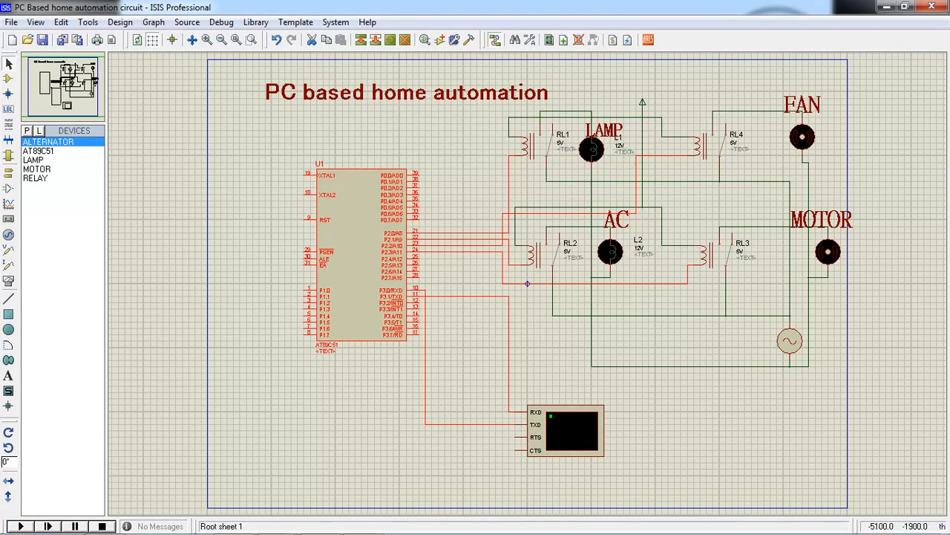
left_click(20, 526)
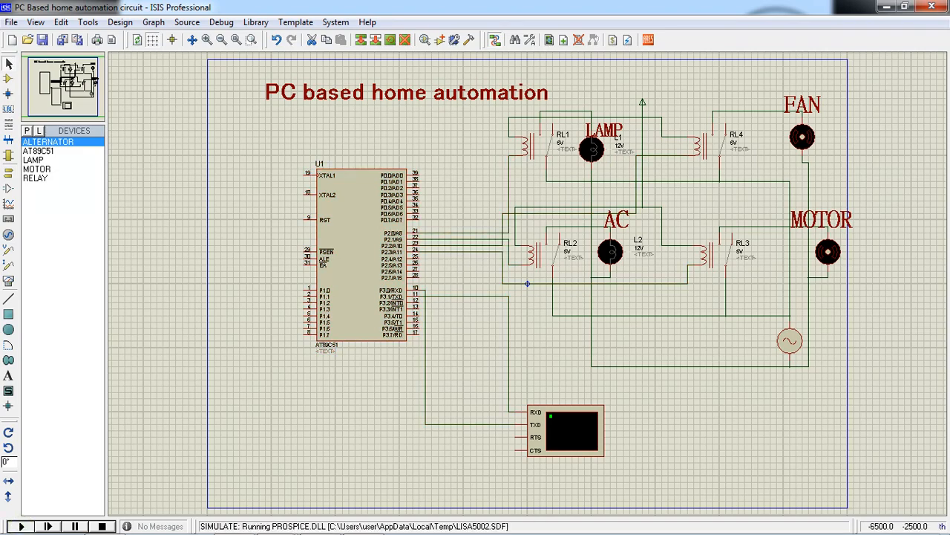
left_click(21, 526)
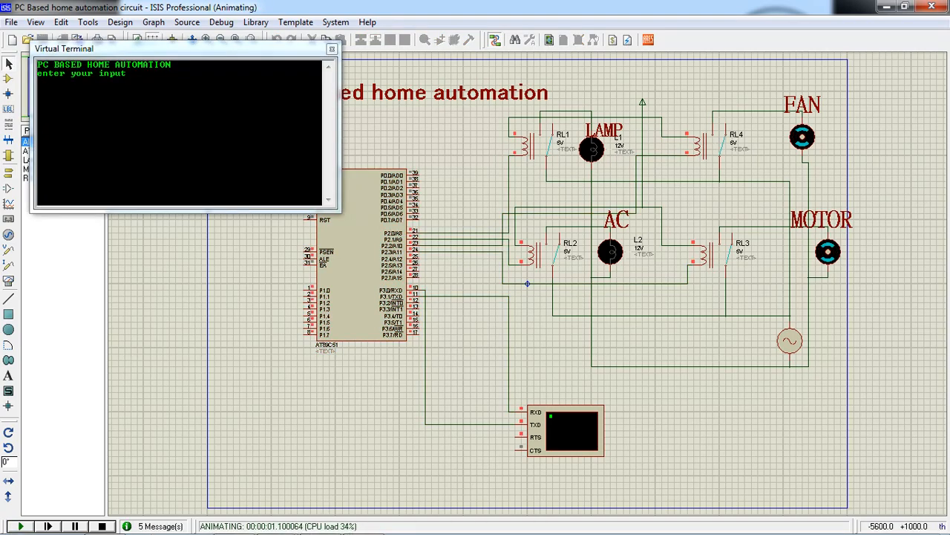